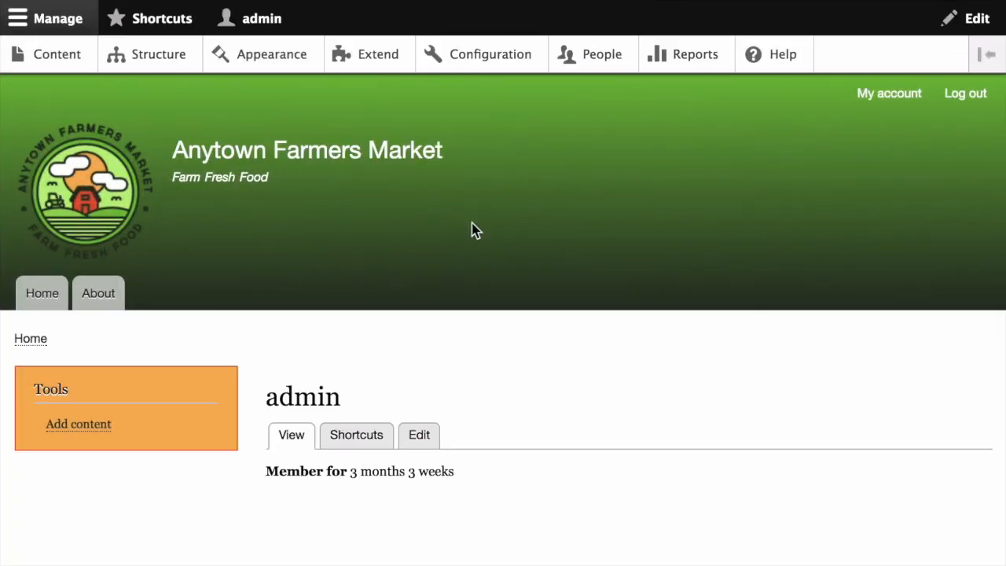
mouse_move(159, 54)
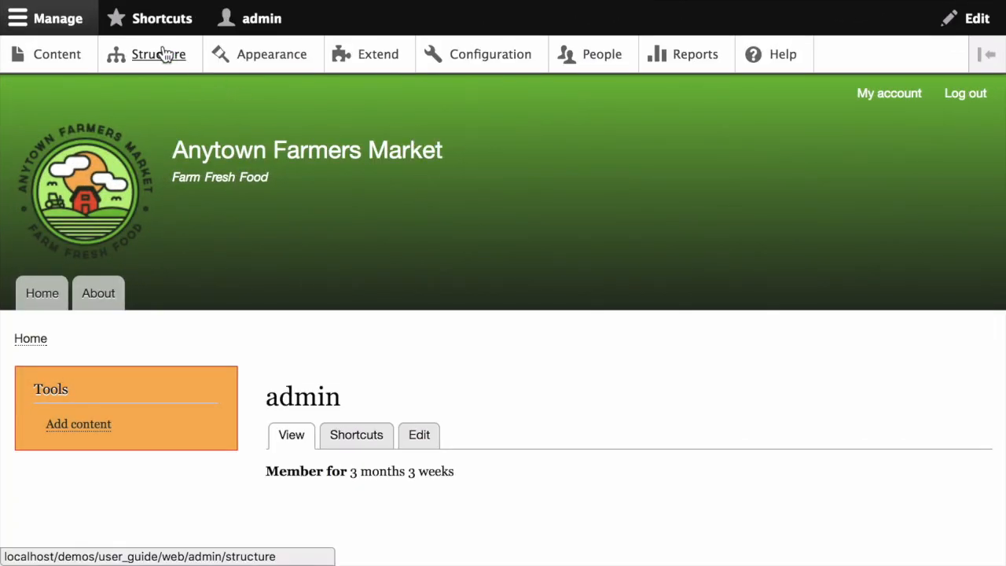
Reach the Custom block library via Structure > Block layout and start a new custom block.
left_click(158, 53)
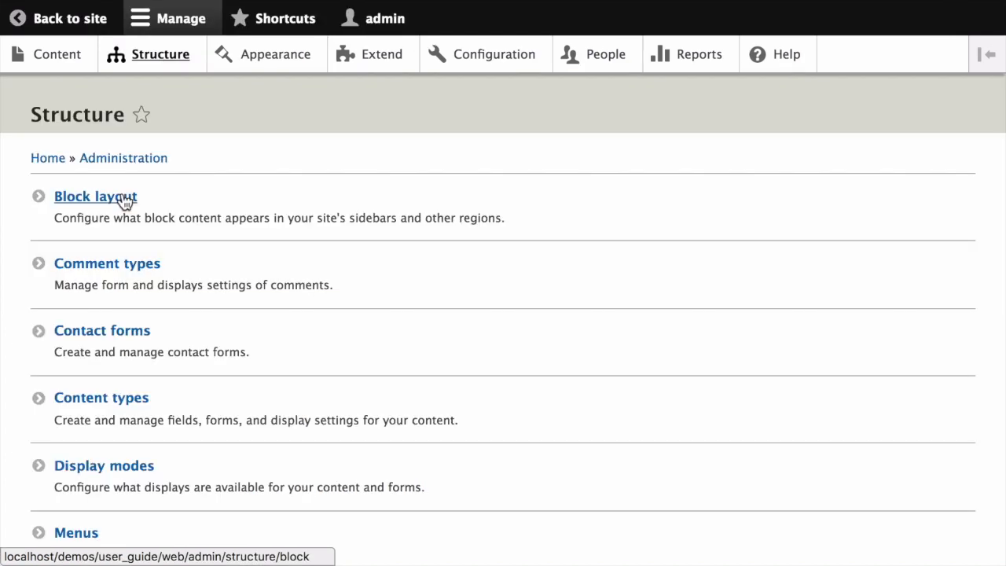
left_click(94, 195)
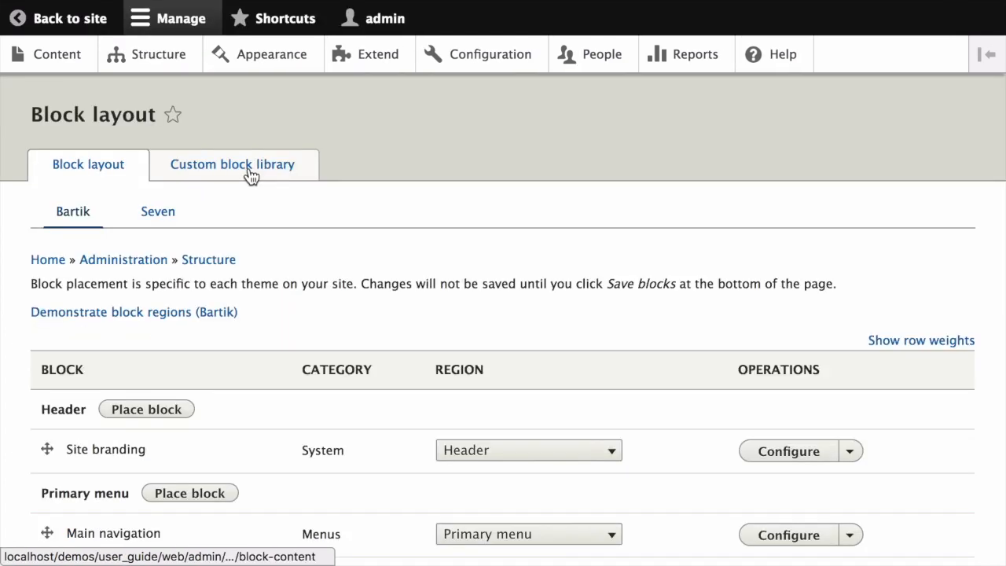
left_click(233, 165)
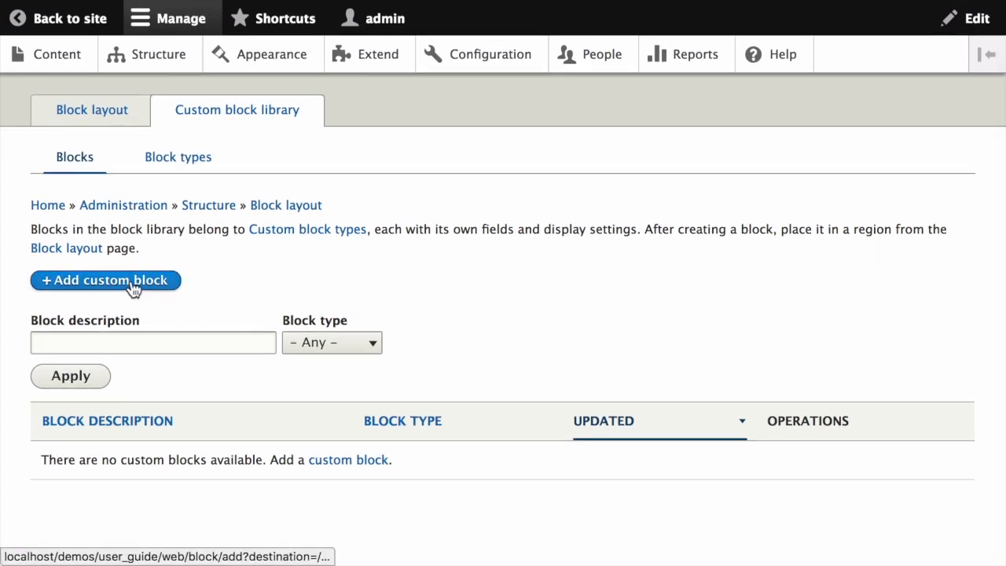
left_click(105, 280)
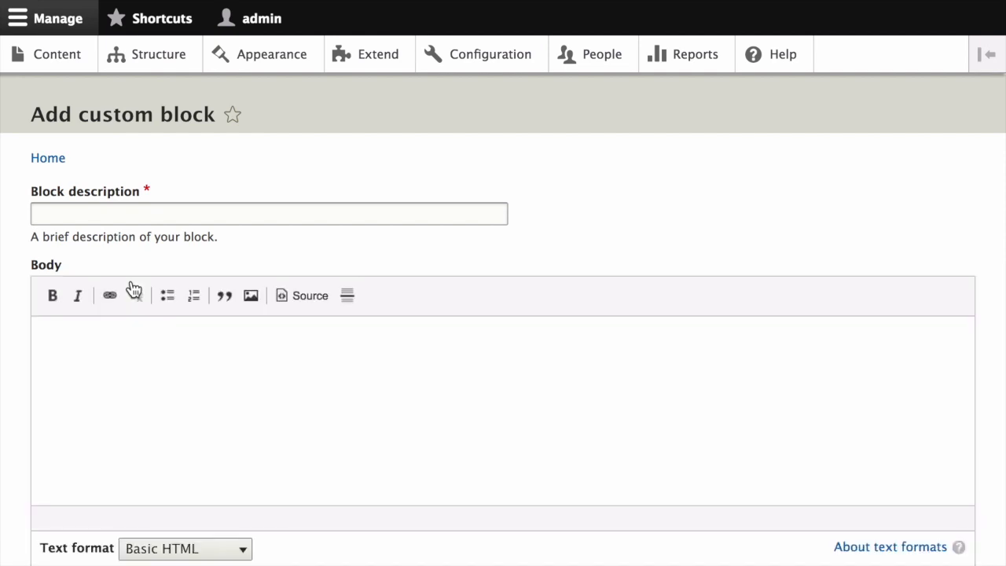
scroll("down", 3)
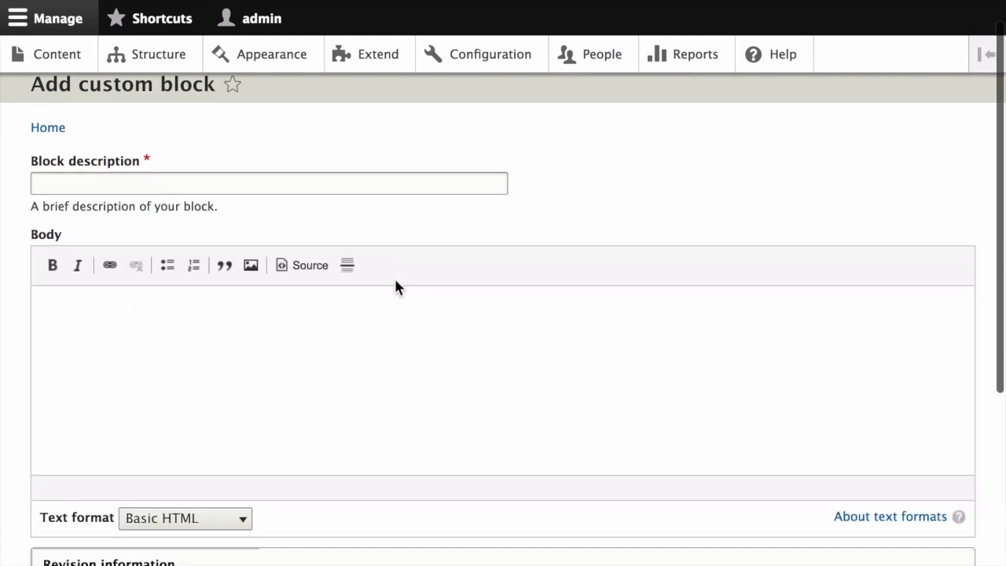
scroll("down", 3)
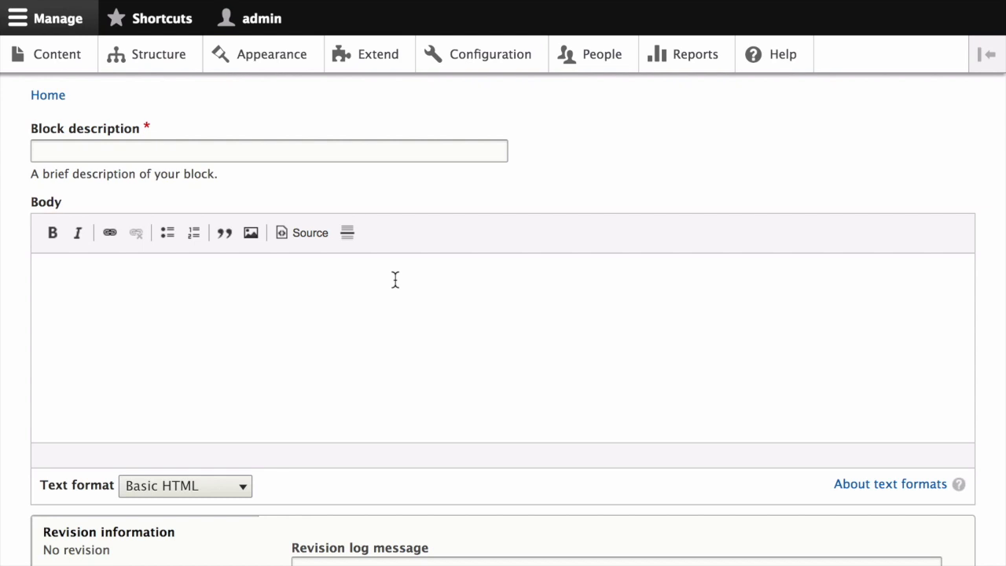
Describe the block as 'Hours and location block' with body 'Open: Sundays, 9 AM to 2 PM, April to September' and the Trust B parking lot location.
left_click(269, 151)
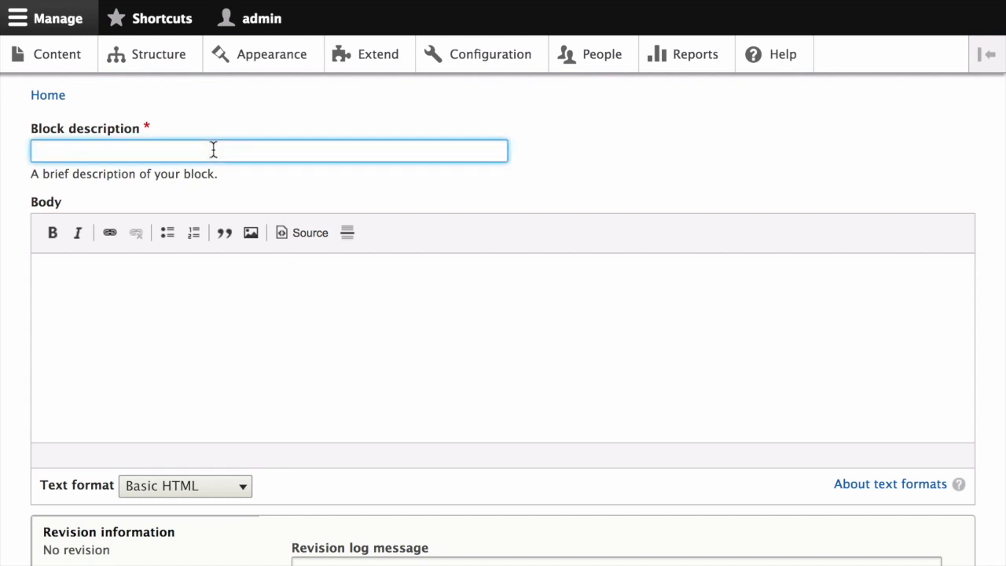
type("Hours")
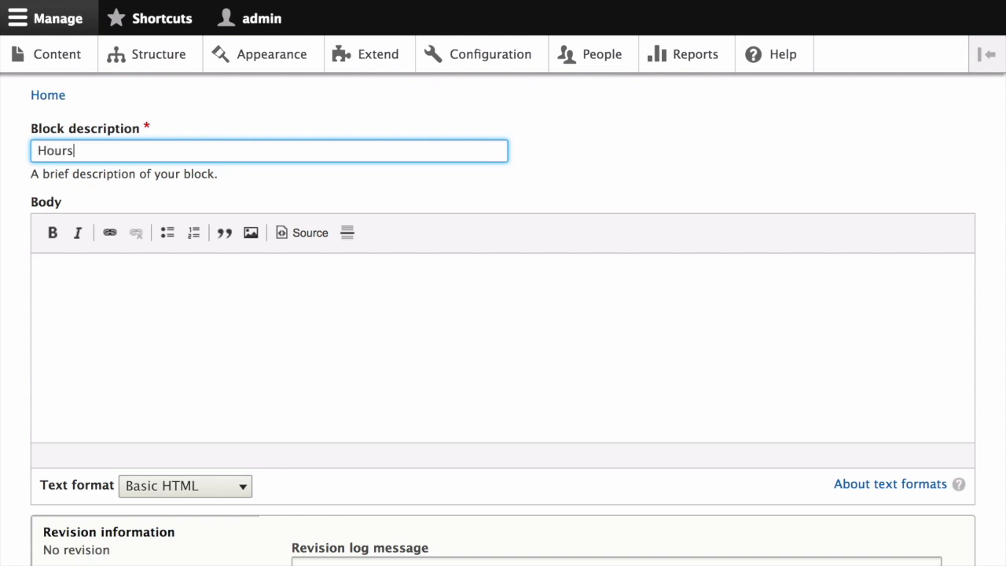
type("and location block")
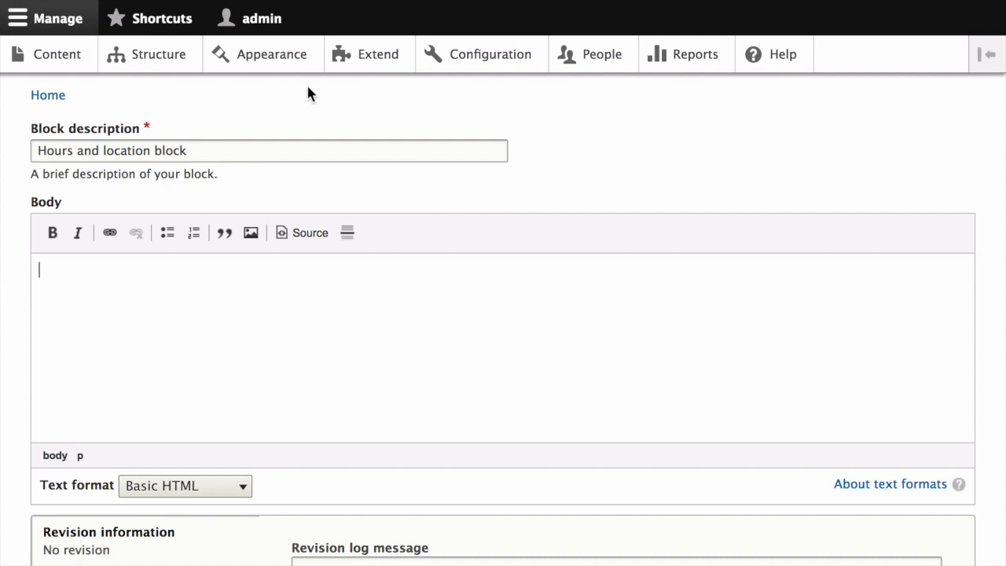
type("Open: Sundays, 9 AM to 2 PM, April to September<br />Location: Parking lot of Trust Bank, 1st & Union, downtown Anytown.")
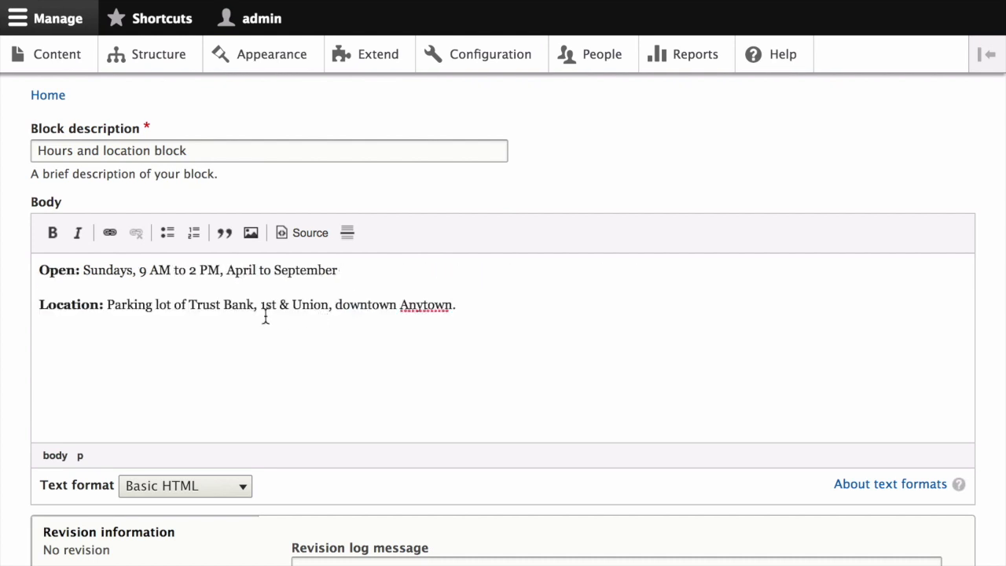
scroll("down", 3)
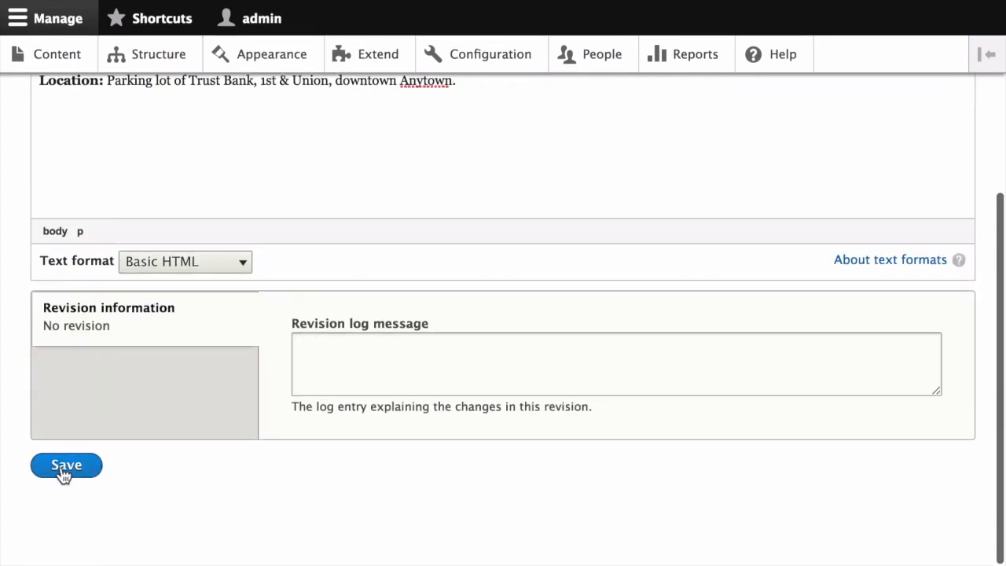
Save the block so 'Hours and location block' is listed as a Basic block in the library.
left_click(67, 465)
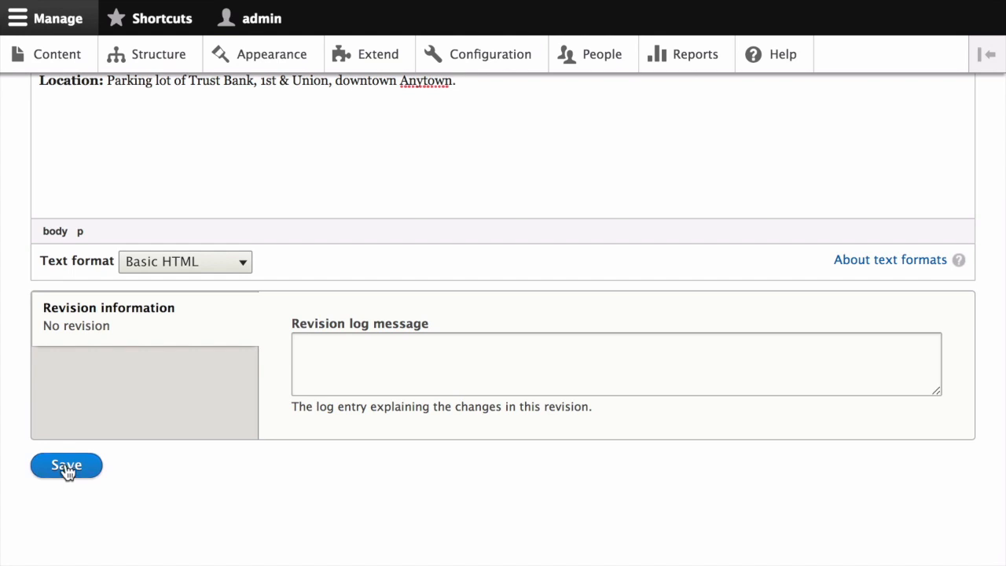
left_click(66, 465)
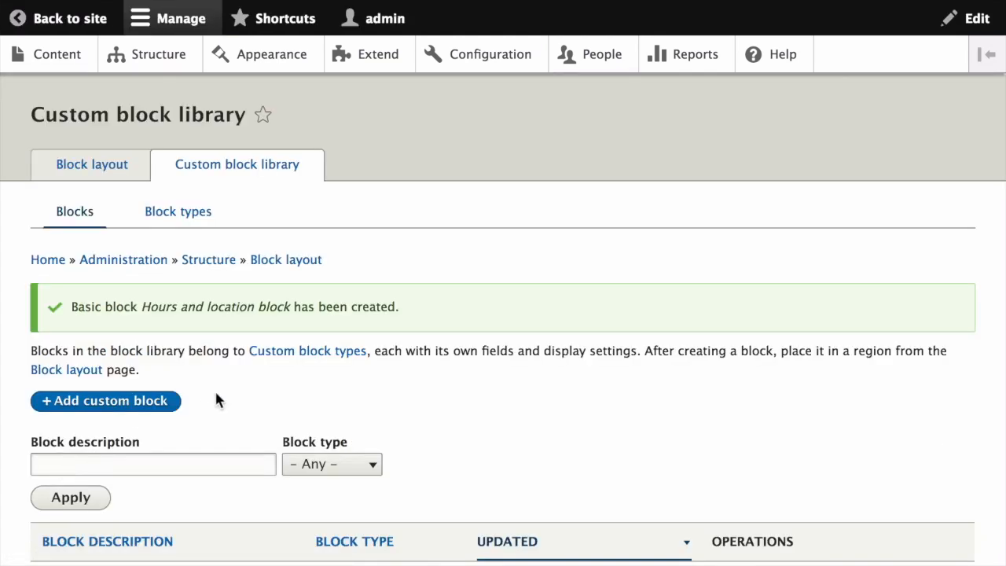
scroll("down", 3)
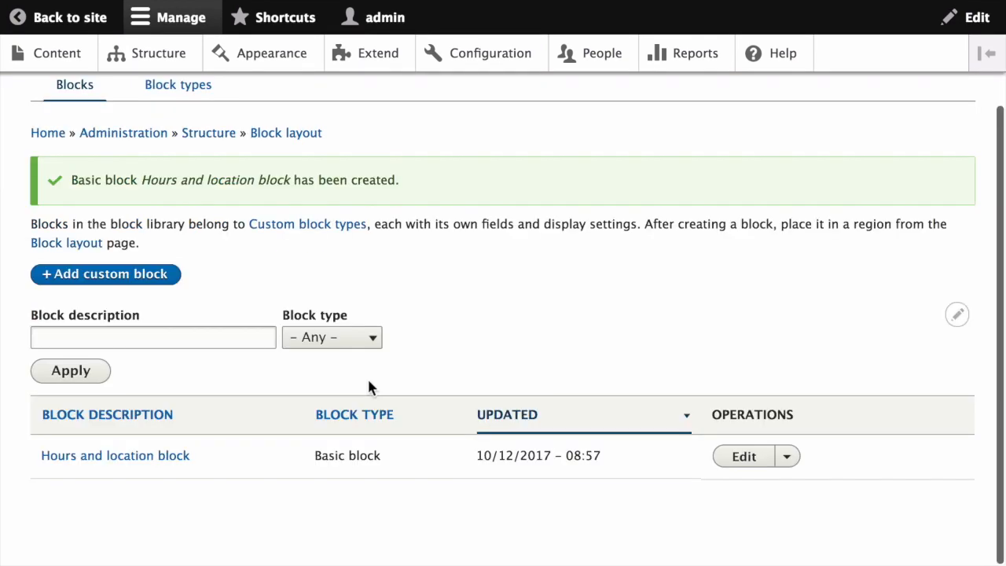